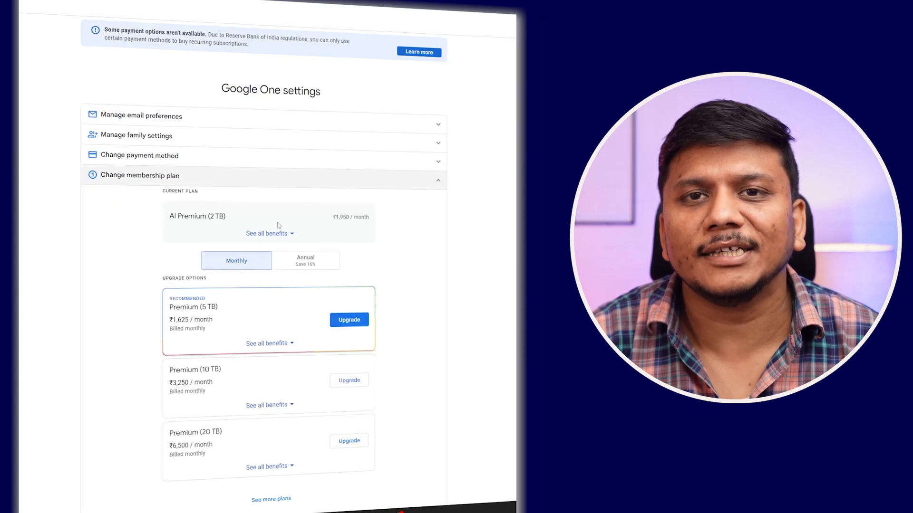
- Start cancelling the AI Premium membership from the Google One settings page
scroll("down", 3)
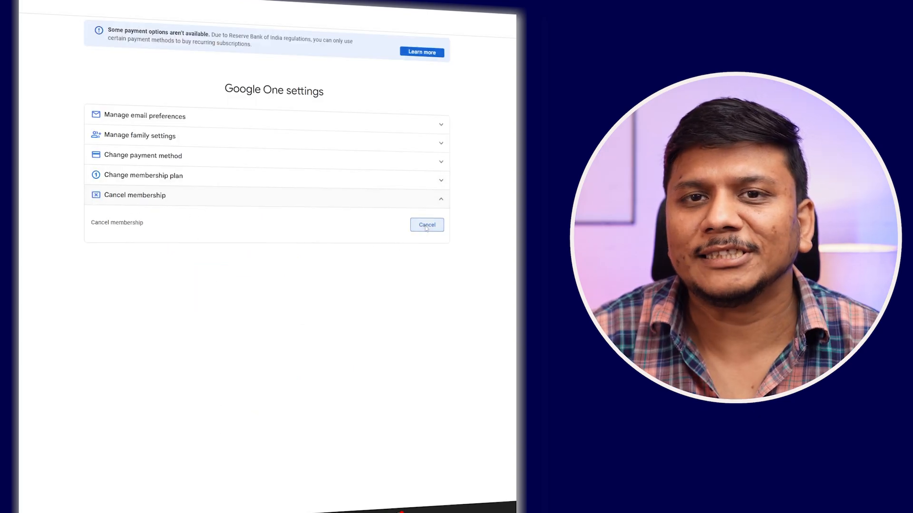
left_click(426, 225)
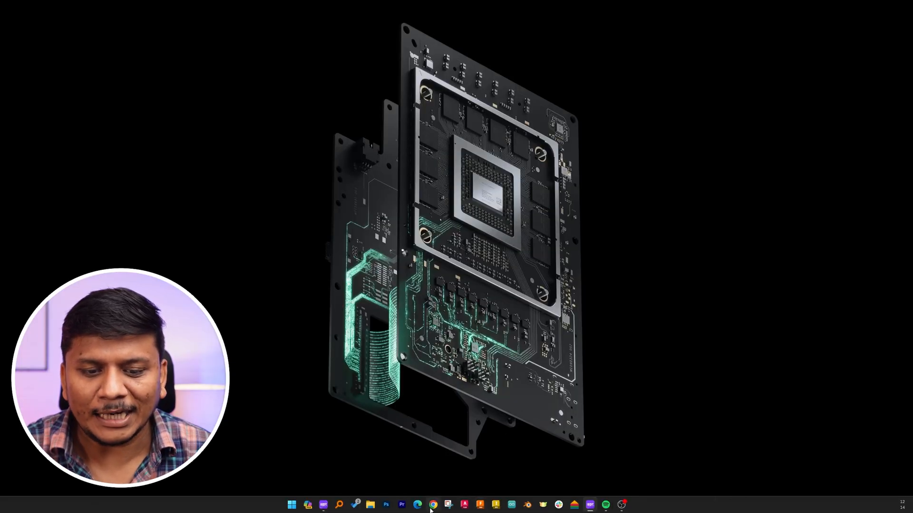
- Launch Chrome with a profile and go to one.google.com
left_click(433, 504)
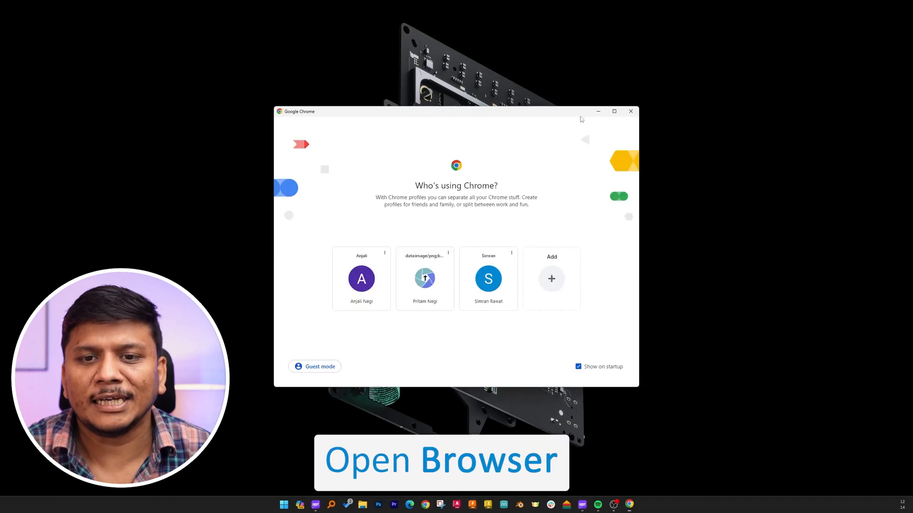
left_click(425, 278)
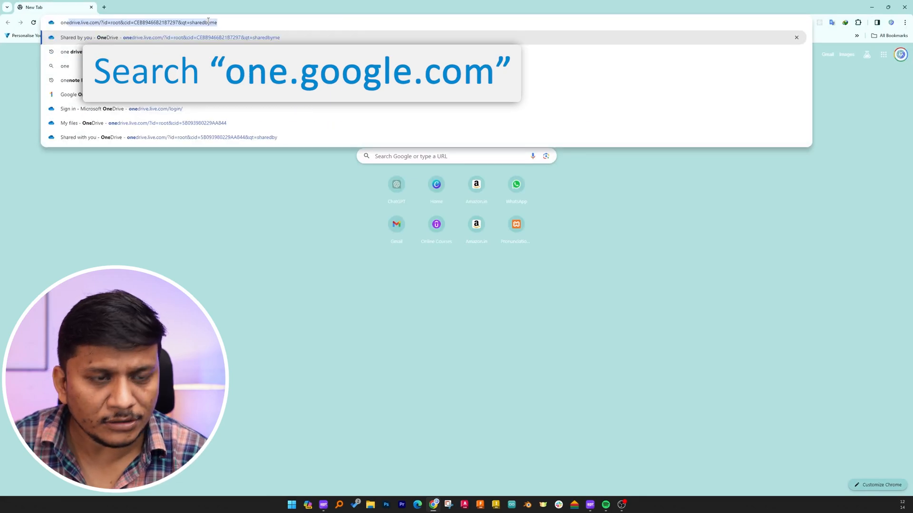
type("one.google.com")
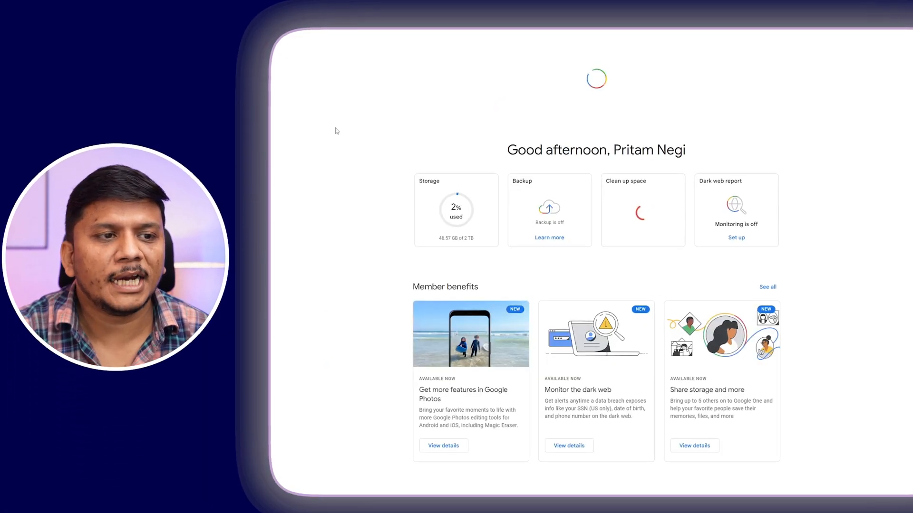
- Manage the AI Premium - 2 TB membership from the Google One home page
scroll("down", 3)
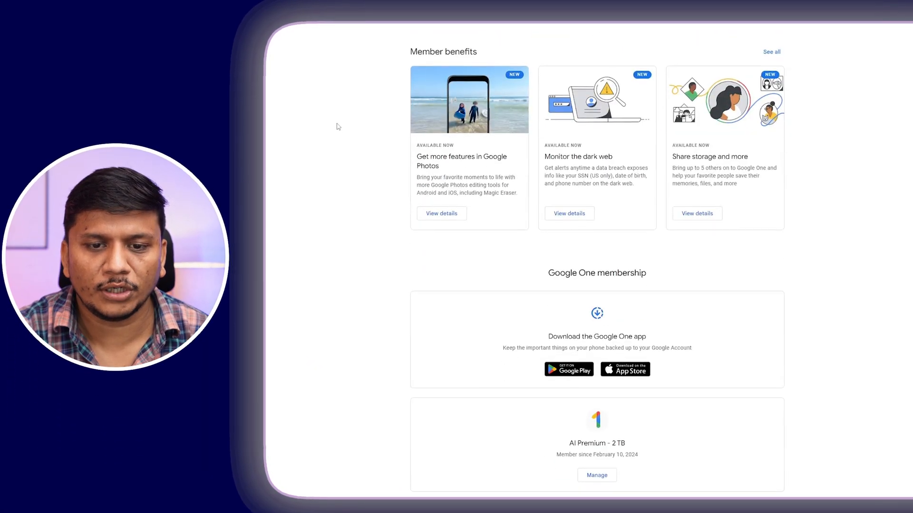
scroll("down", 3)
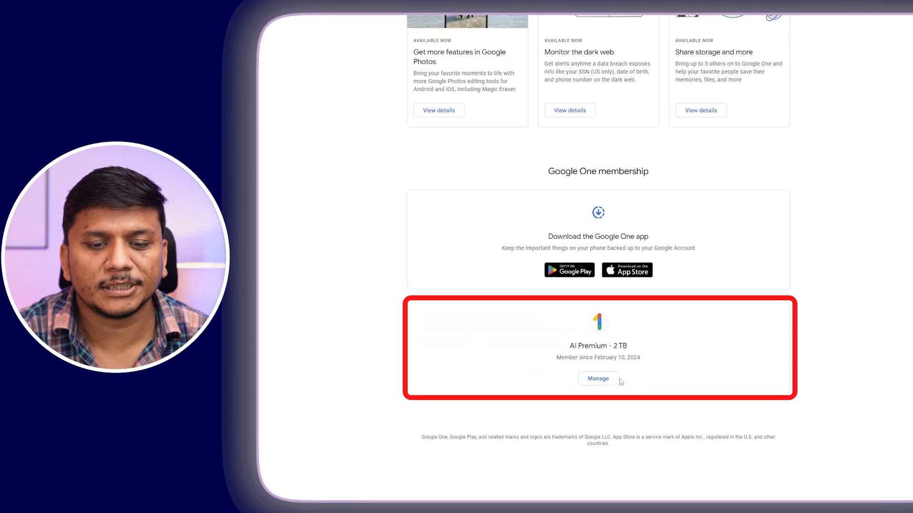
left_click(597, 379)
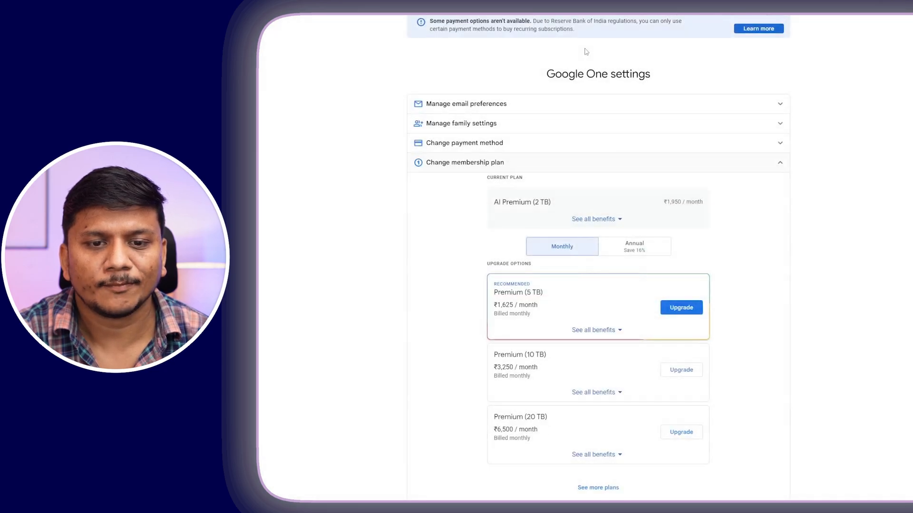
- Review the membership plan details and expand the Cancel membership section
left_click(468, 163)
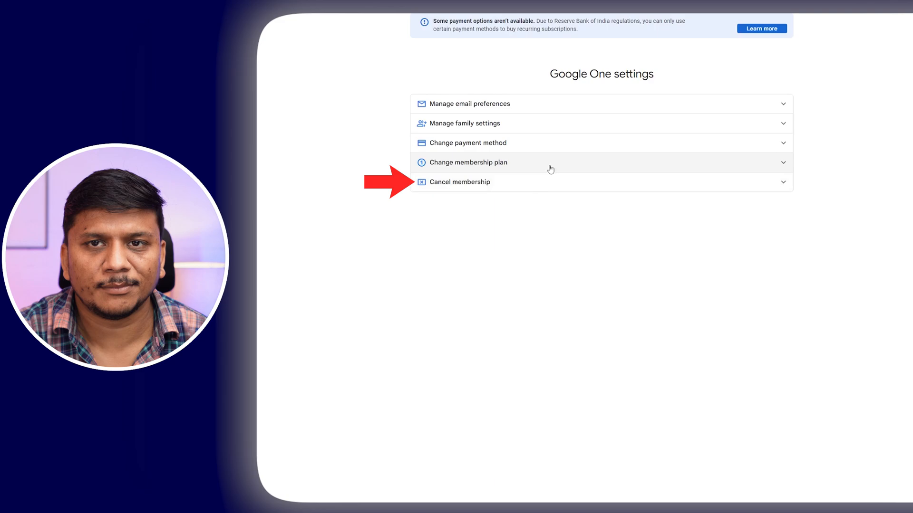
left_click(469, 163)
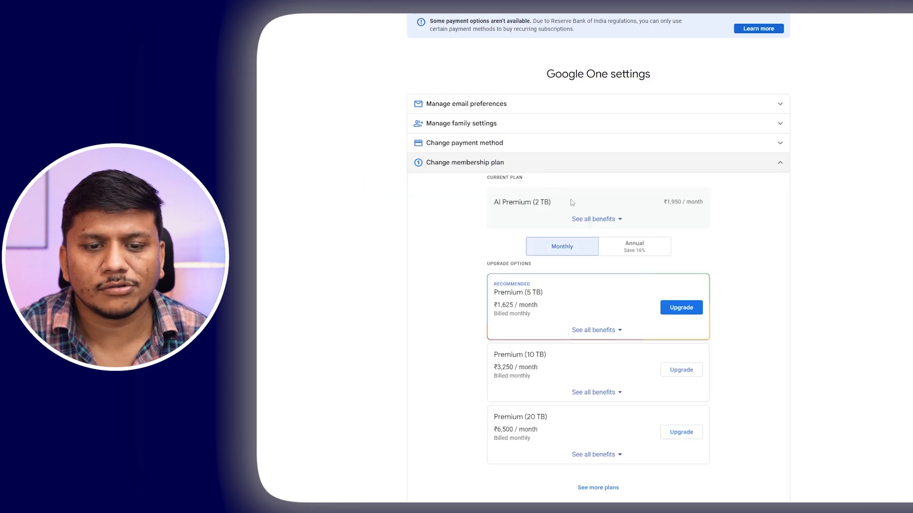
scroll("down", 3)
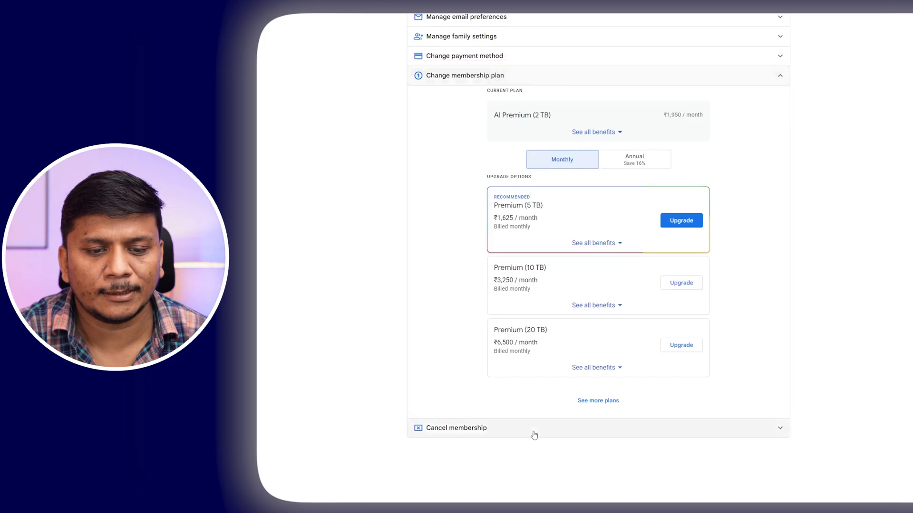
left_click(532, 428)
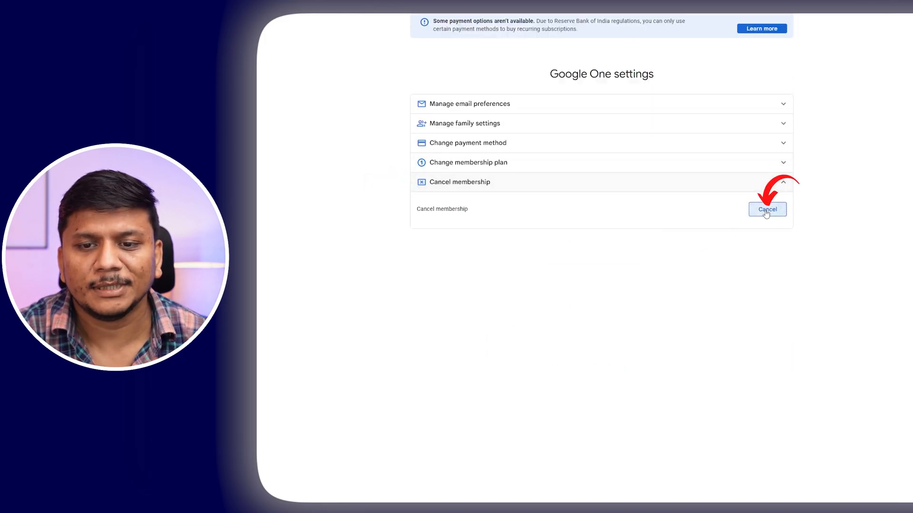
- Cancel the membership and confirm it in the Cancel membership dialog
left_click(767, 209)
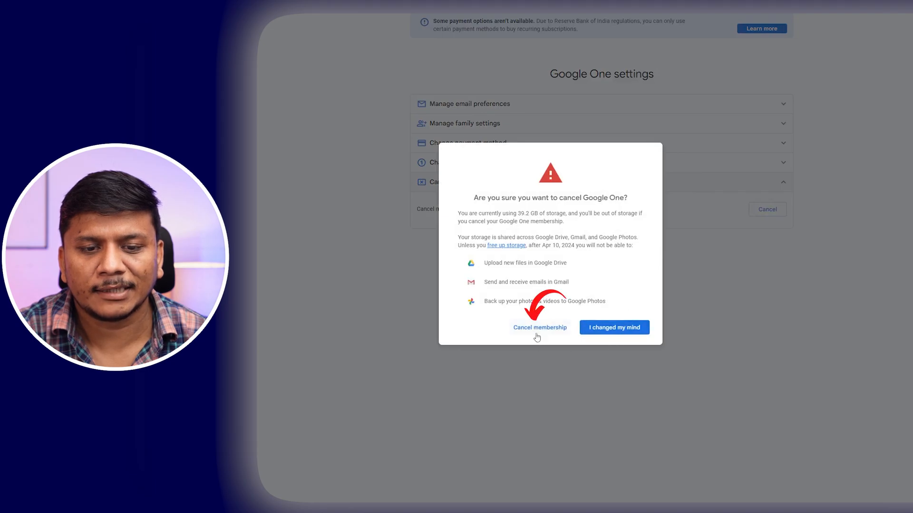
left_click(539, 327)
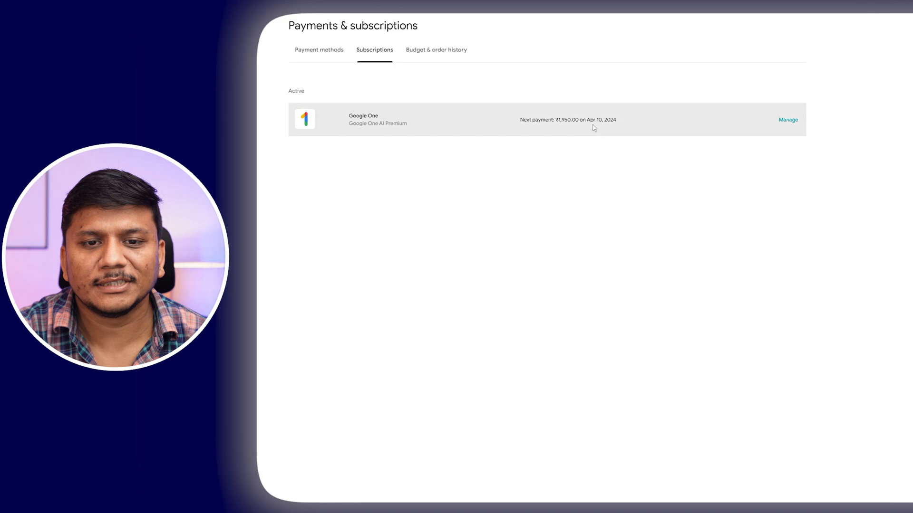
- Cancel the Google One subscription in Google Play, declining to give a reason
left_click(787, 119)
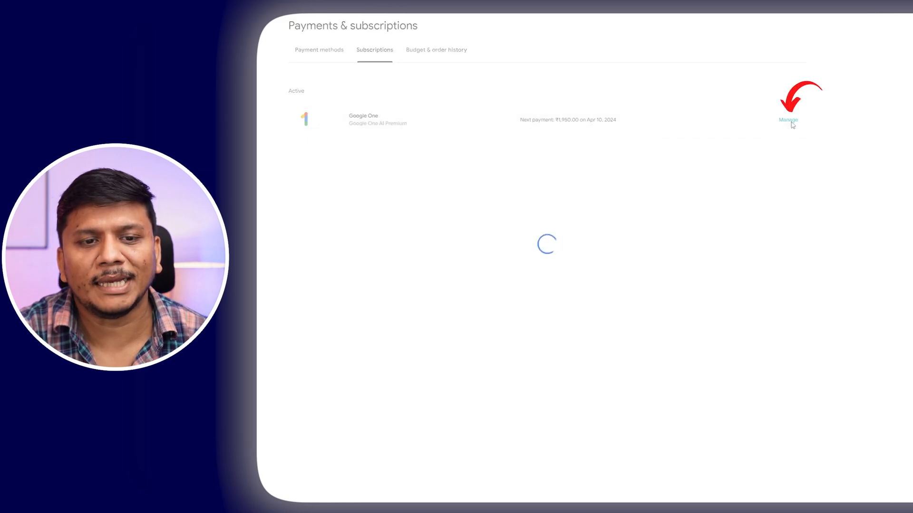
left_click(788, 120)
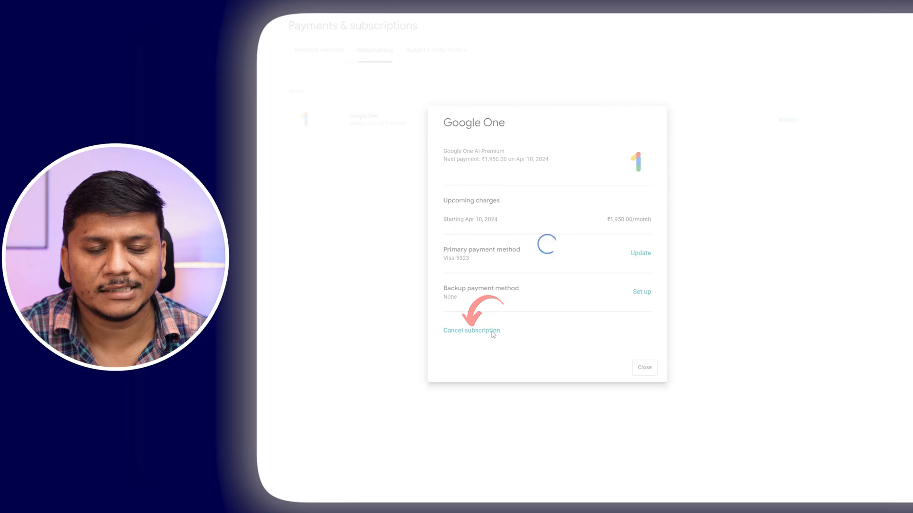
left_click(472, 331)
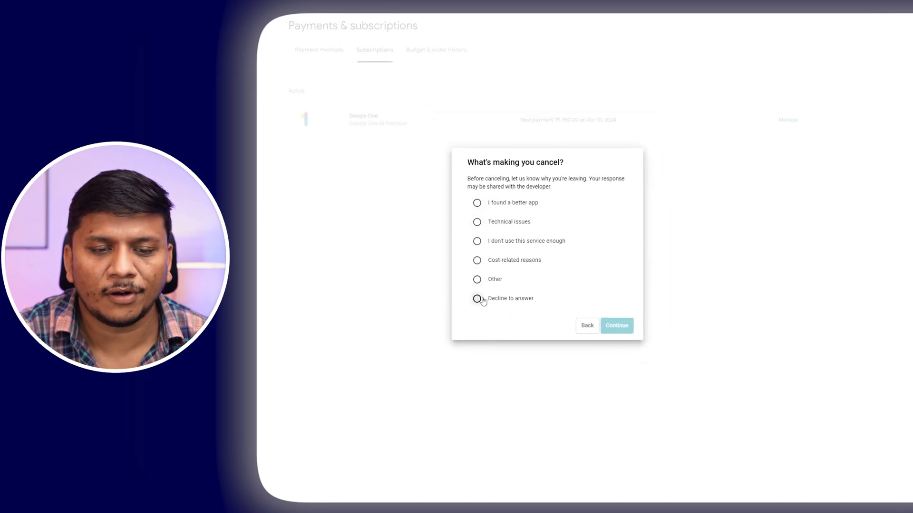
left_click(477, 298)
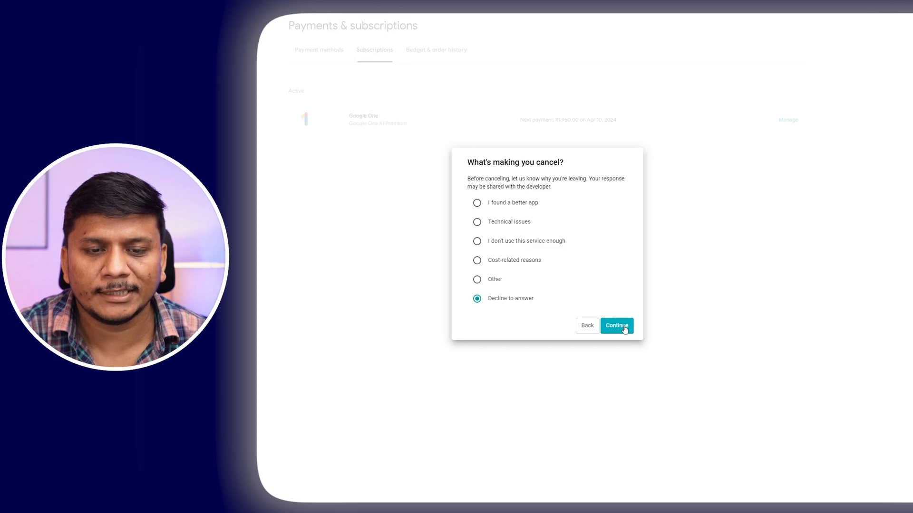
left_click(617, 325)
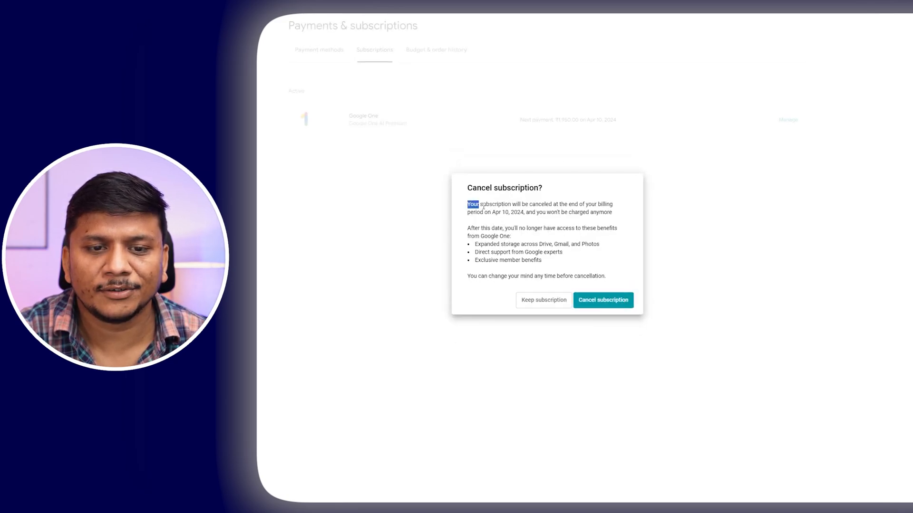
- Read the billing-period notes and confirm the final Cancel subscription
left_click_drag(467, 204, 614, 204)
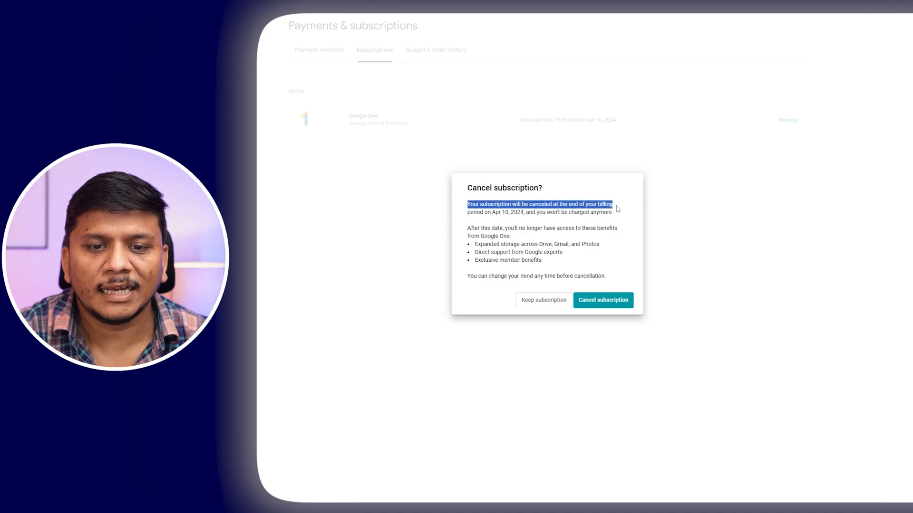
left_click_drag(612, 205, 612, 212)
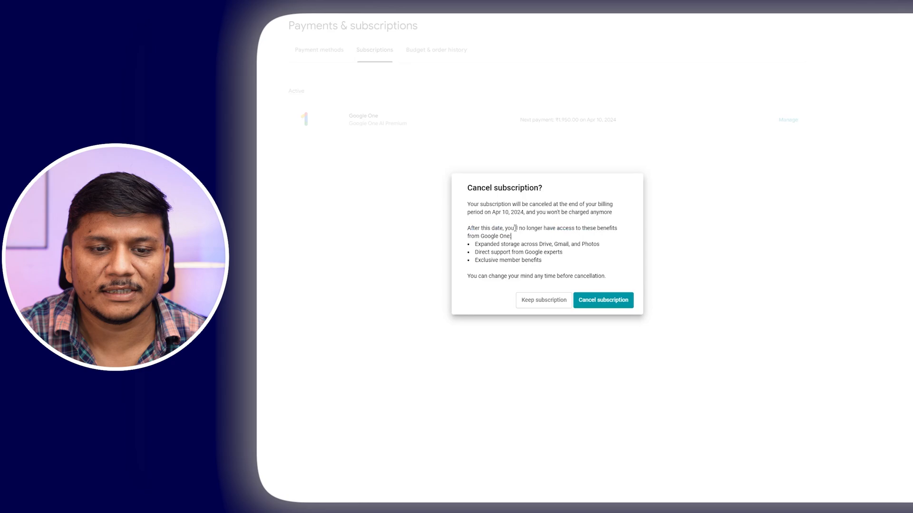
left_click_drag(504, 228, 617, 227)
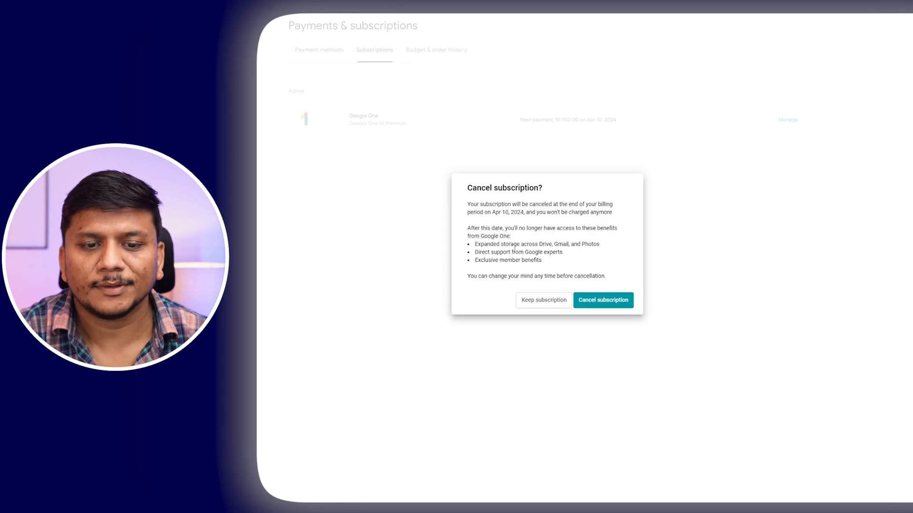
left_click_drag(499, 244, 580, 243)
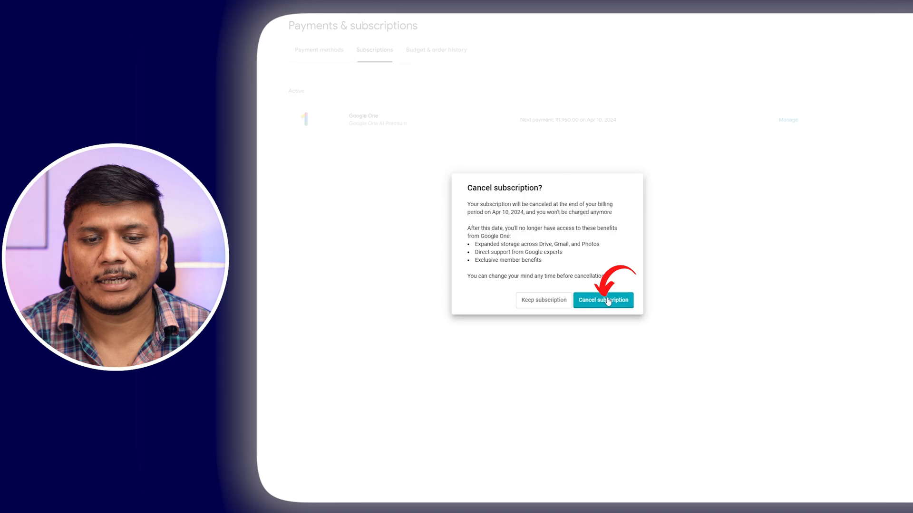
left_click(603, 300)
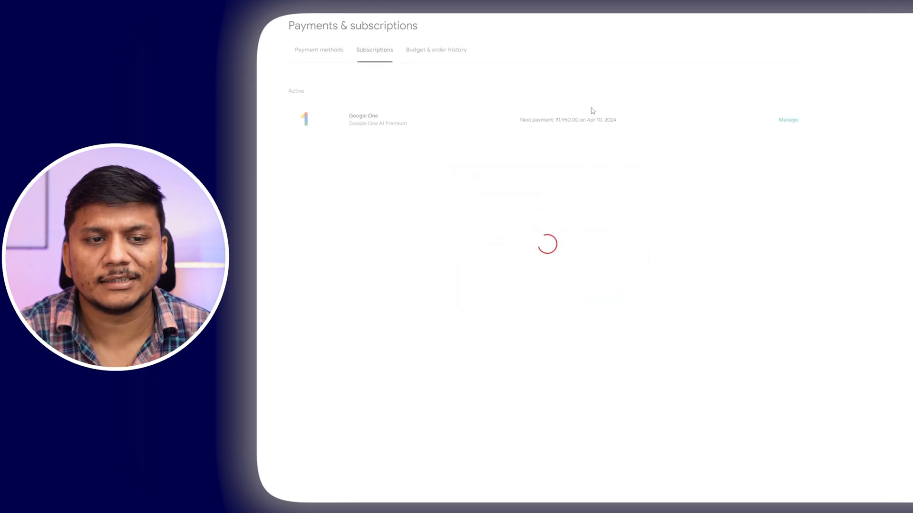